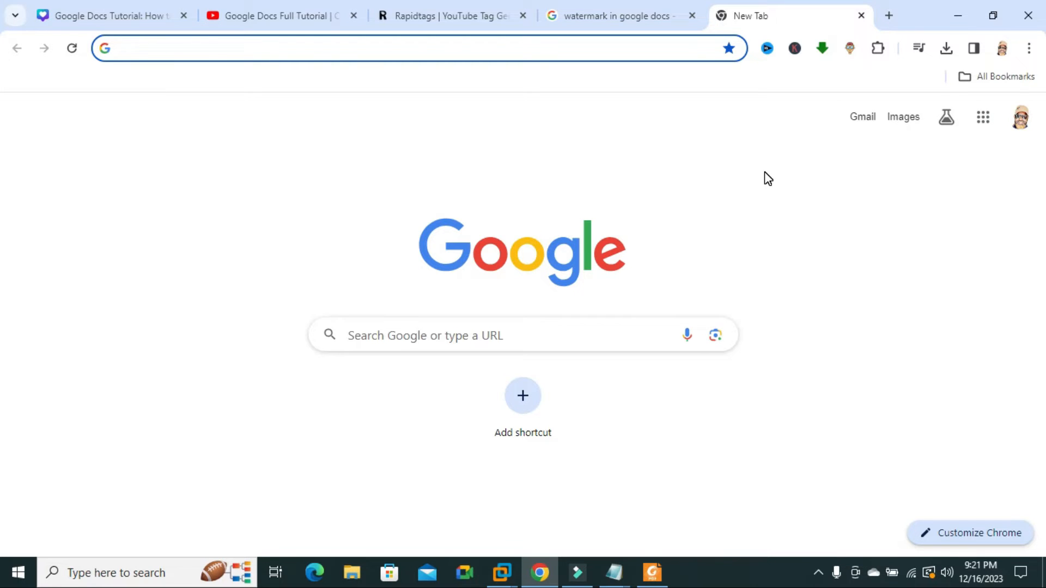
Show IT System Admin.pdf in Foxit with its purple diagonal watermark visible
{"action": "left_click", "coordinate": [651, 573]}
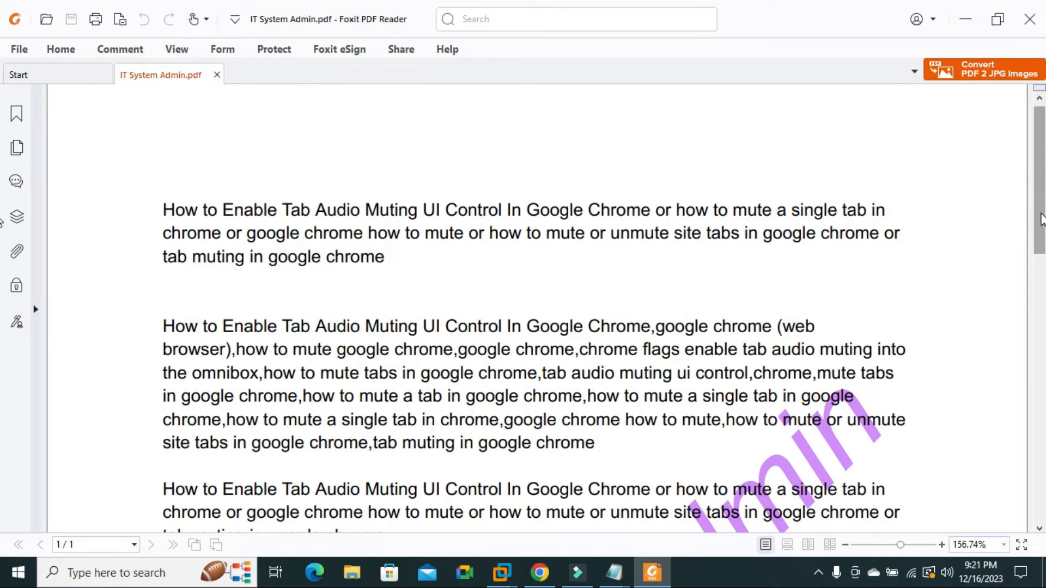
{"action": "scroll", "scroll_direction": "down", "scroll_amount": 3}
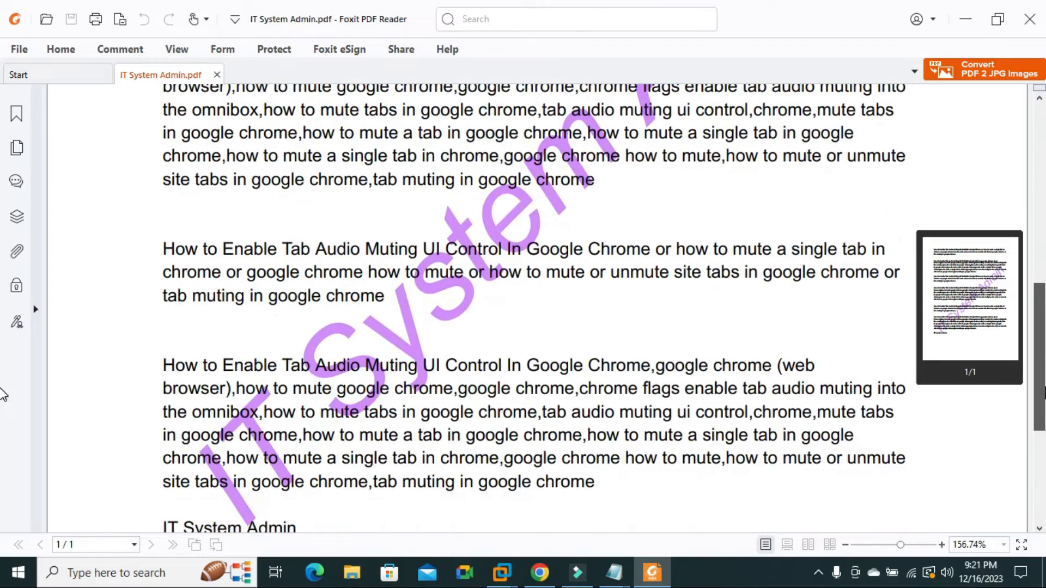
{"action": "scroll", "scroll_direction": "up", "scroll_amount": 3}
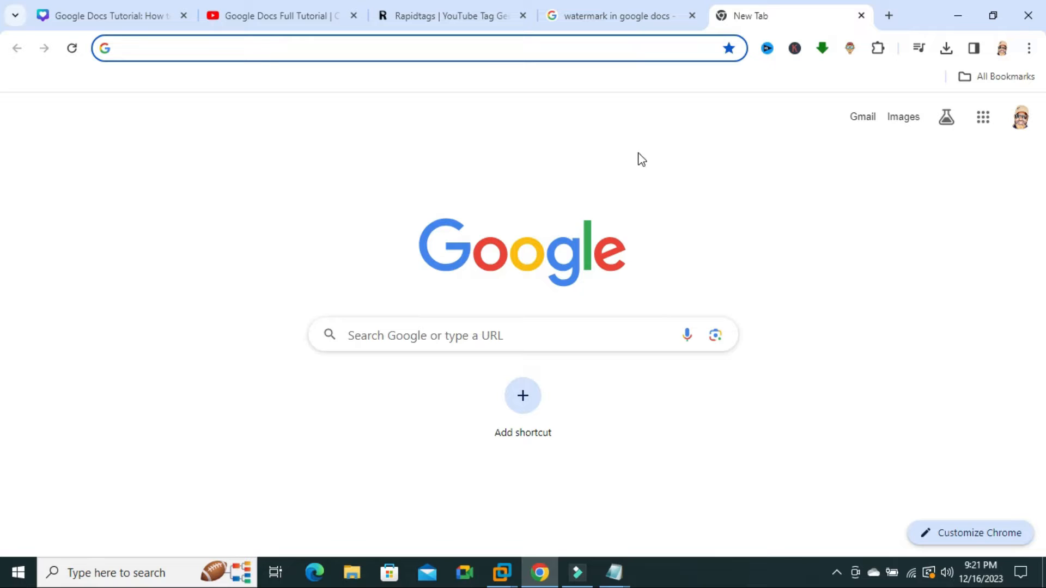
{"action": "mouse_move", "coordinate": [982, 117]}
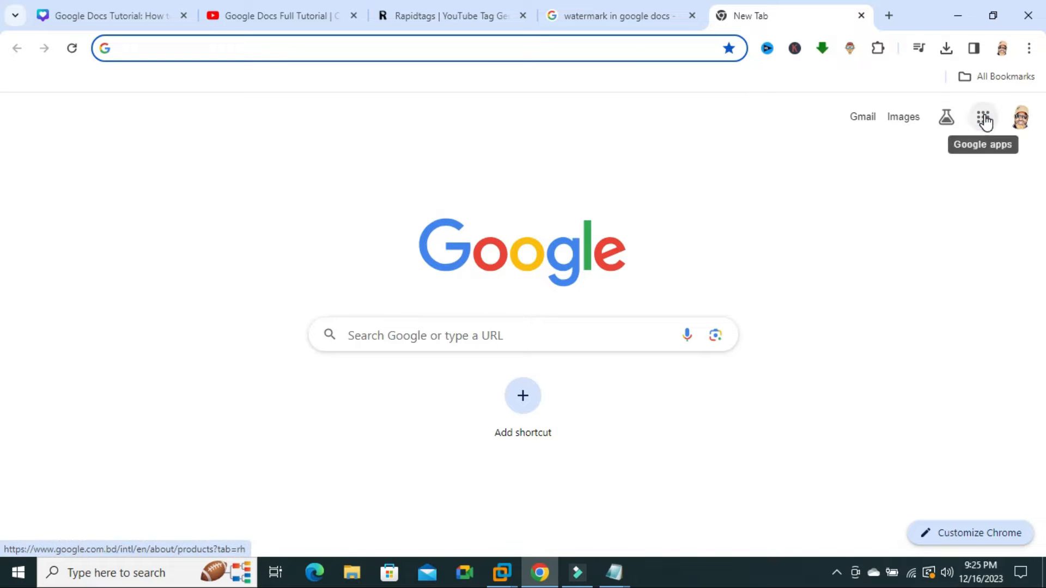
Go to Google Drive from the Google apps grid on the new tab page
{"action": "left_click", "coordinate": [981, 116]}
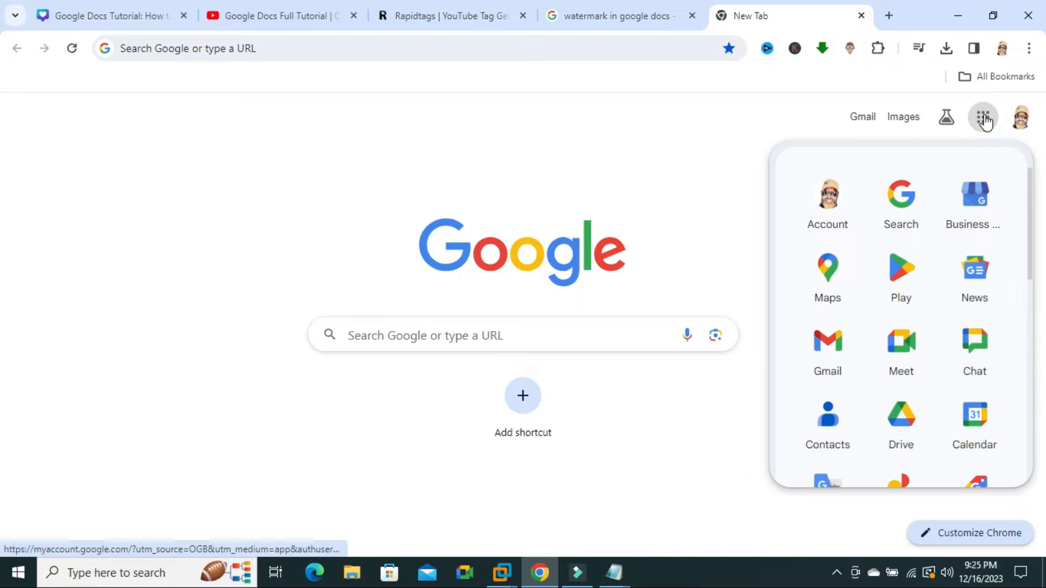
{"action": "left_click", "coordinate": [900, 422]}
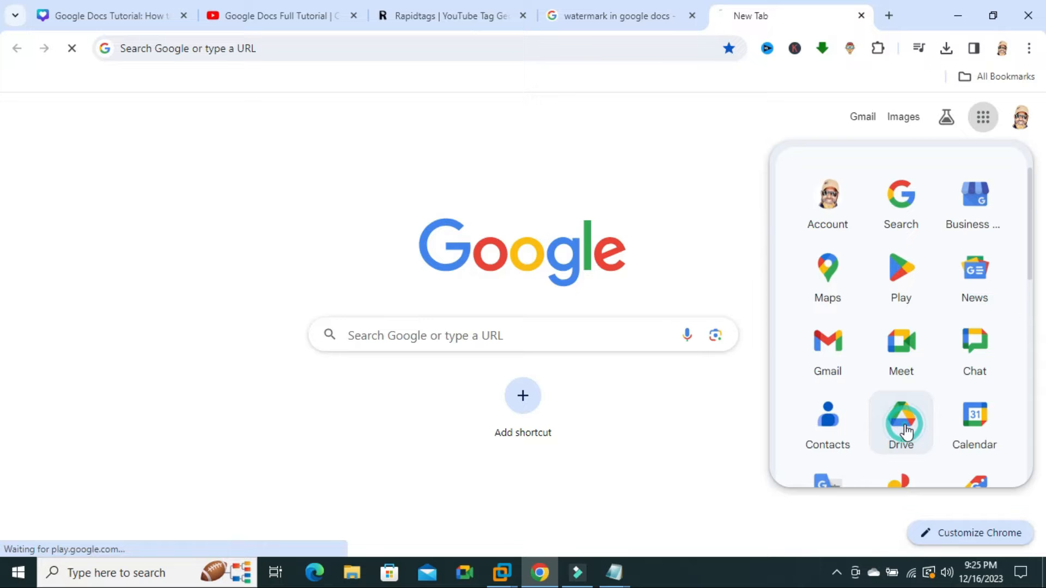
{"action": "left_click", "coordinate": [900, 423]}
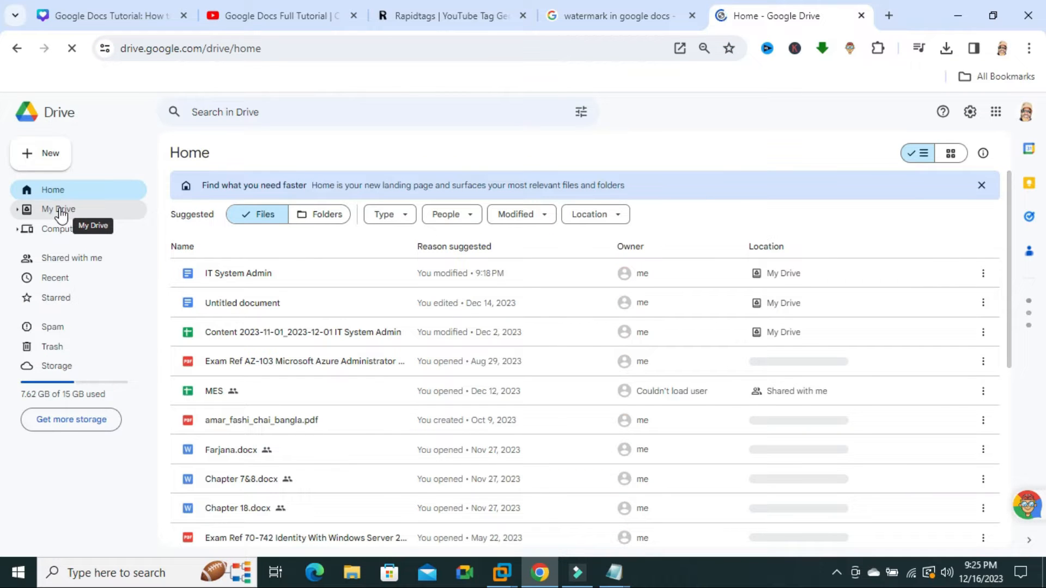
Upload IT System Admin.pdf from Downloads into My Drive and locate it in the list
{"action": "left_click", "coordinate": [59, 209]}
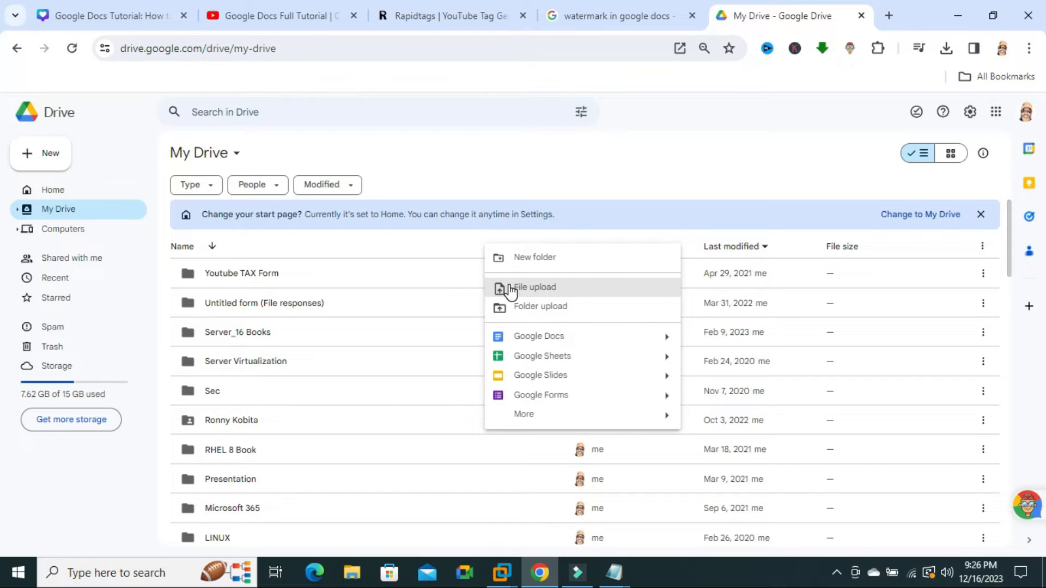
{"action": "left_click", "coordinate": [533, 287]}
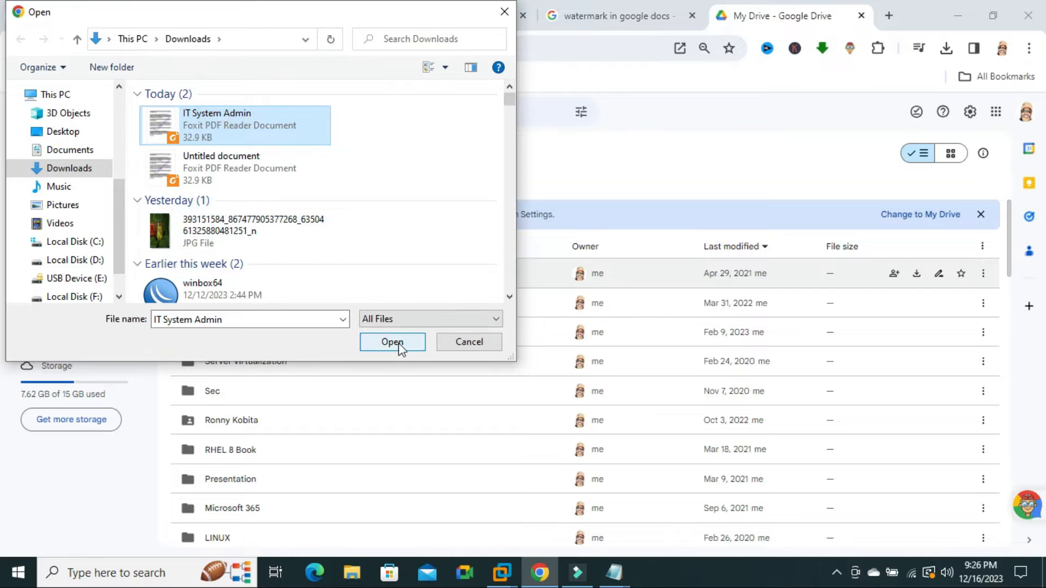
{"action": "left_click", "coordinate": [392, 341]}
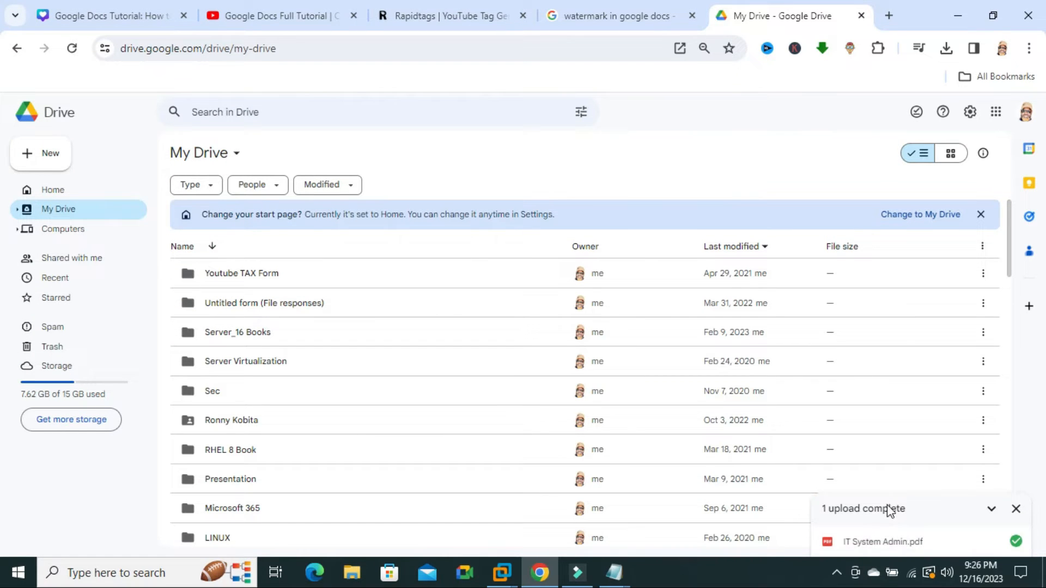
{"action": "left_click", "coordinate": [1015, 508]}
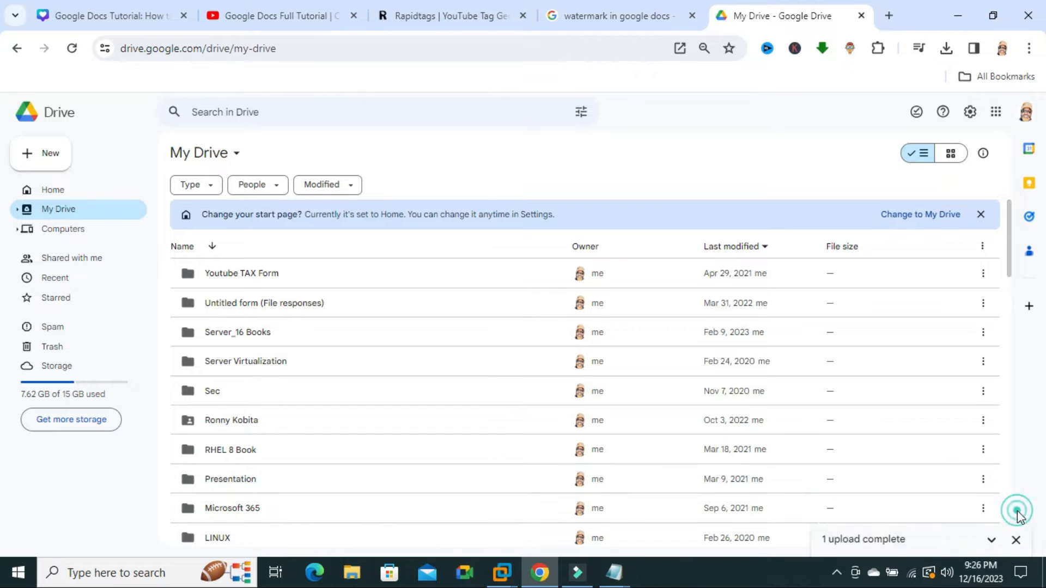
{"action": "left_click", "coordinate": [246, 451]}
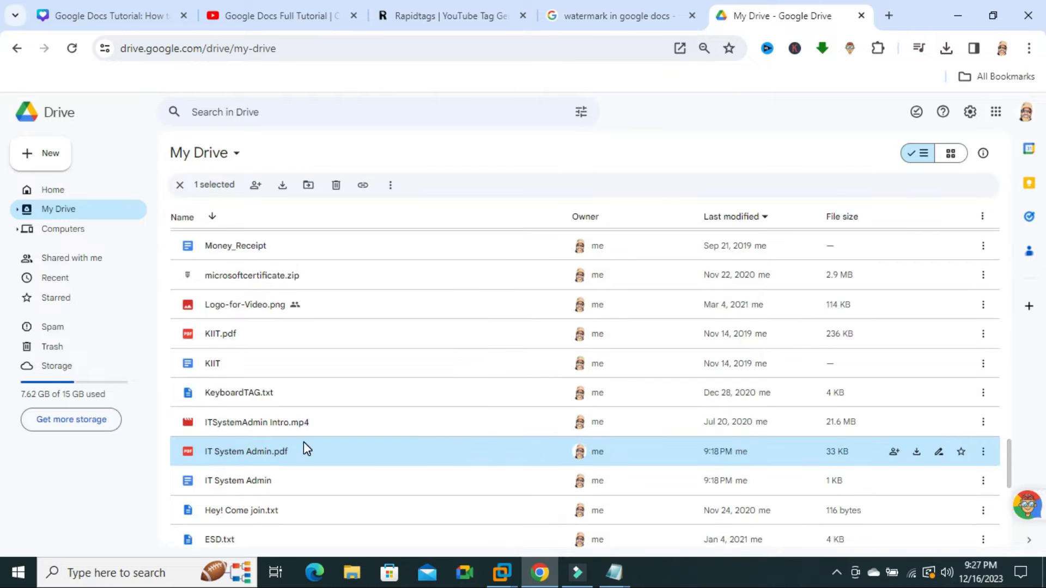
{"action": "mouse_move", "coordinate": [285, 456]}
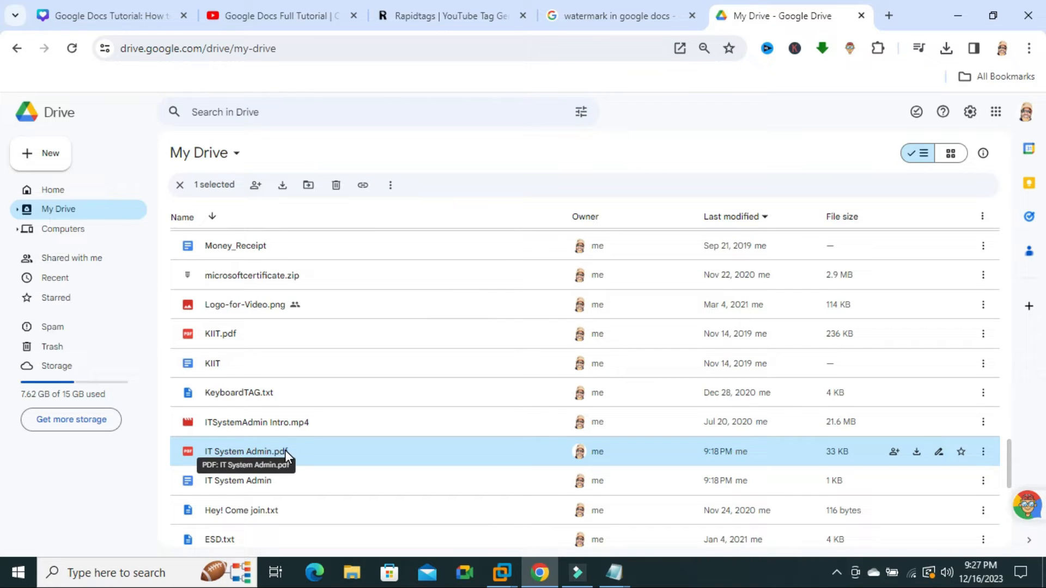
{"action": "mouse_move", "coordinate": [305, 456]}
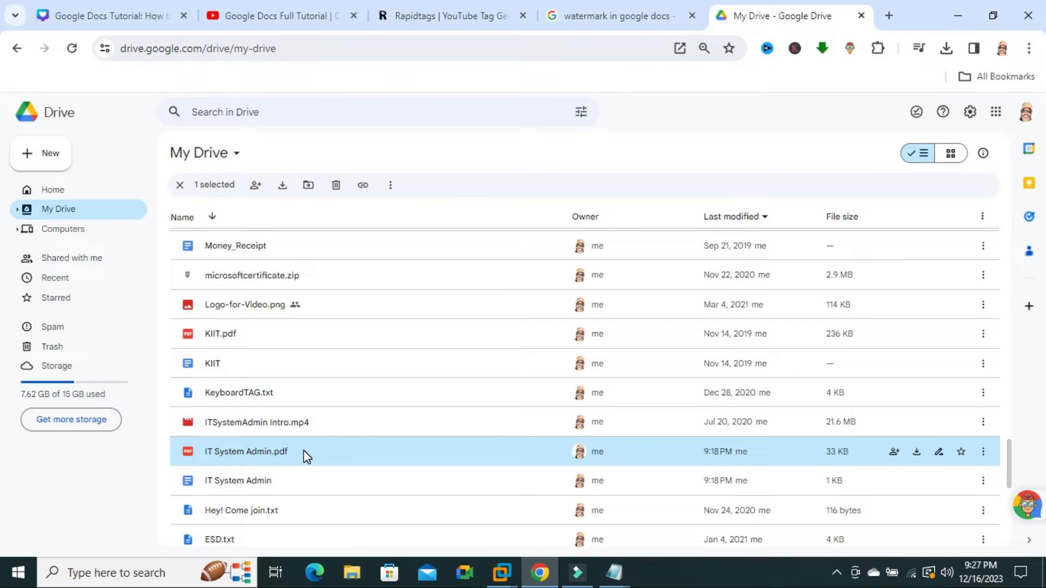
Open IT System Admin.pdf with Google Docs as an editable document
{"action": "right_click", "coordinate": [246, 452]}
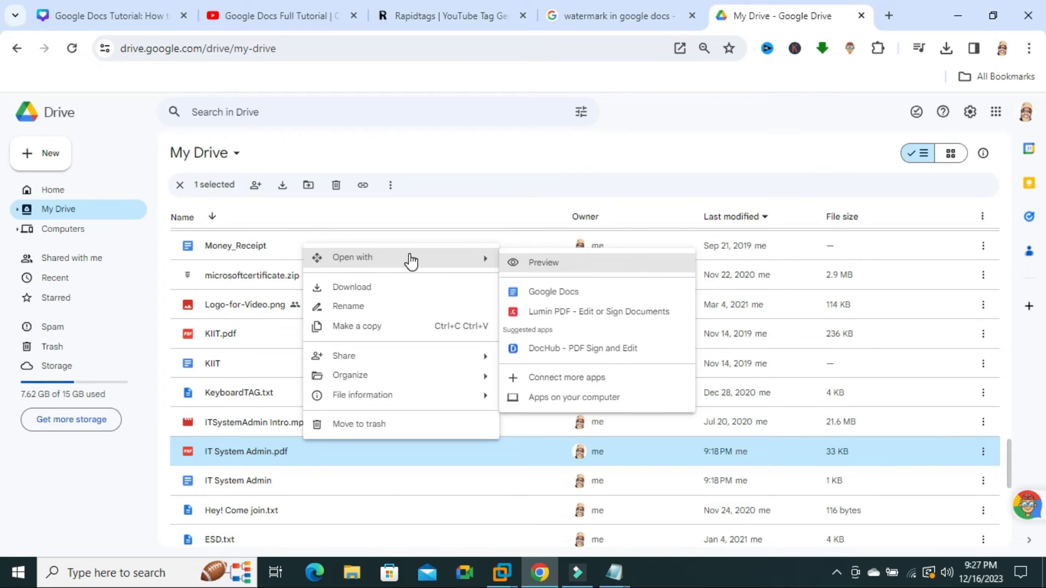
{"action": "mouse_move", "coordinate": [552, 291]}
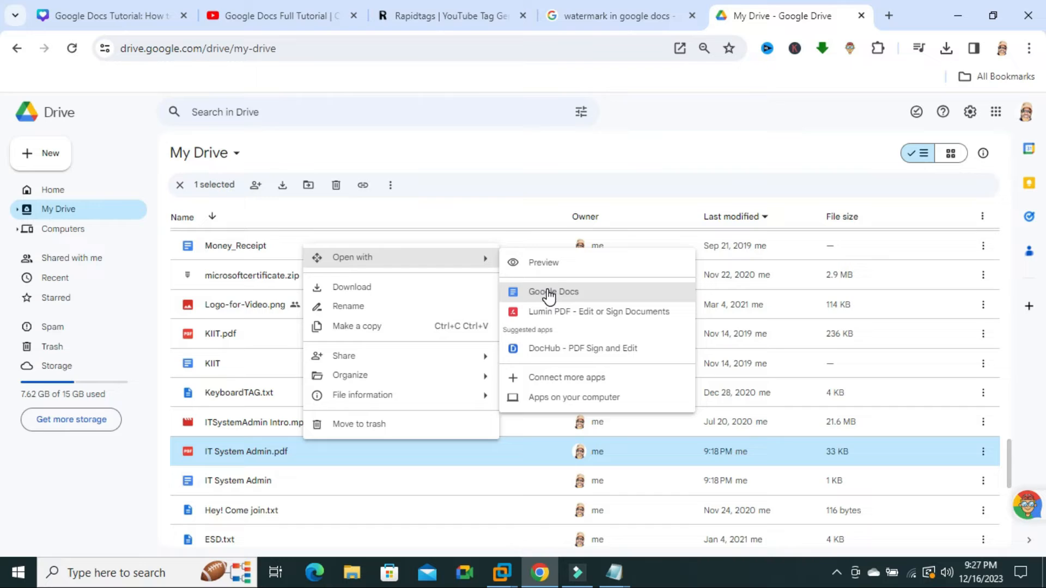
{"action": "left_click", "coordinate": [552, 292]}
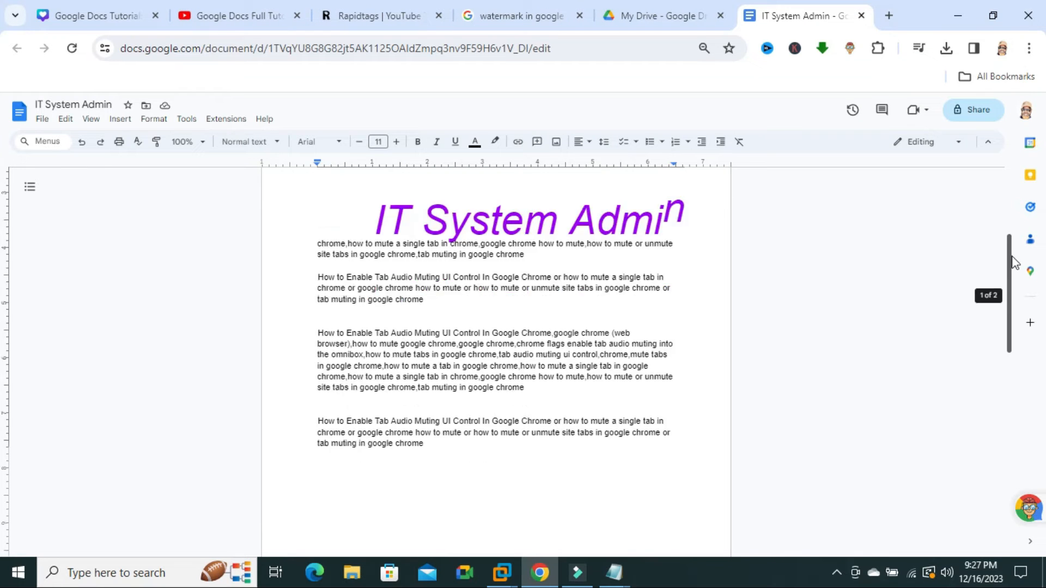
Delete the purple 'IT System Admin' watermark text, leaving only the body paragraphs
{"action": "scroll", "scroll_direction": "down", "scroll_amount": 3}
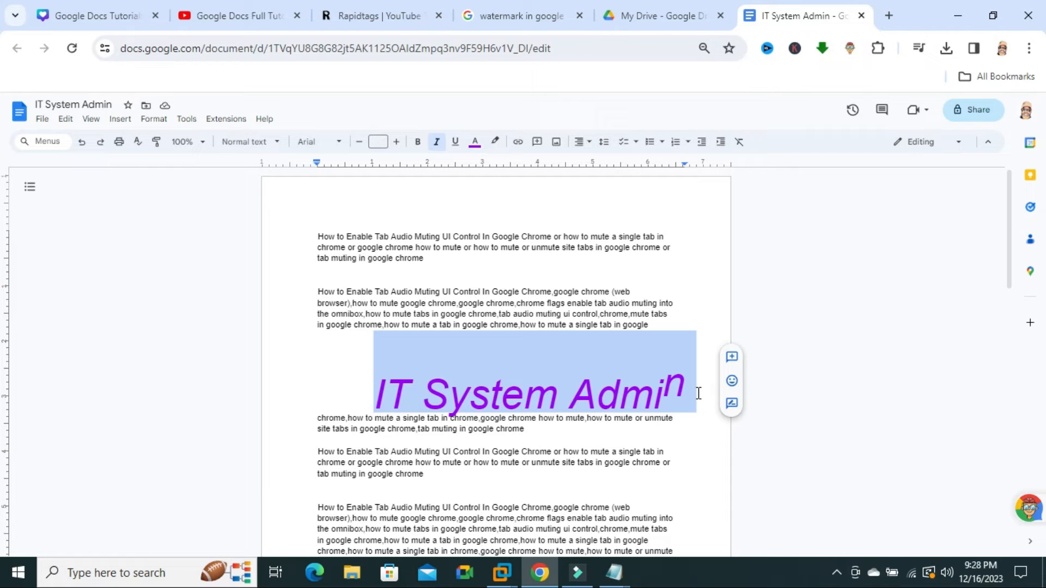
{"action": "key", "text": "Delete"}
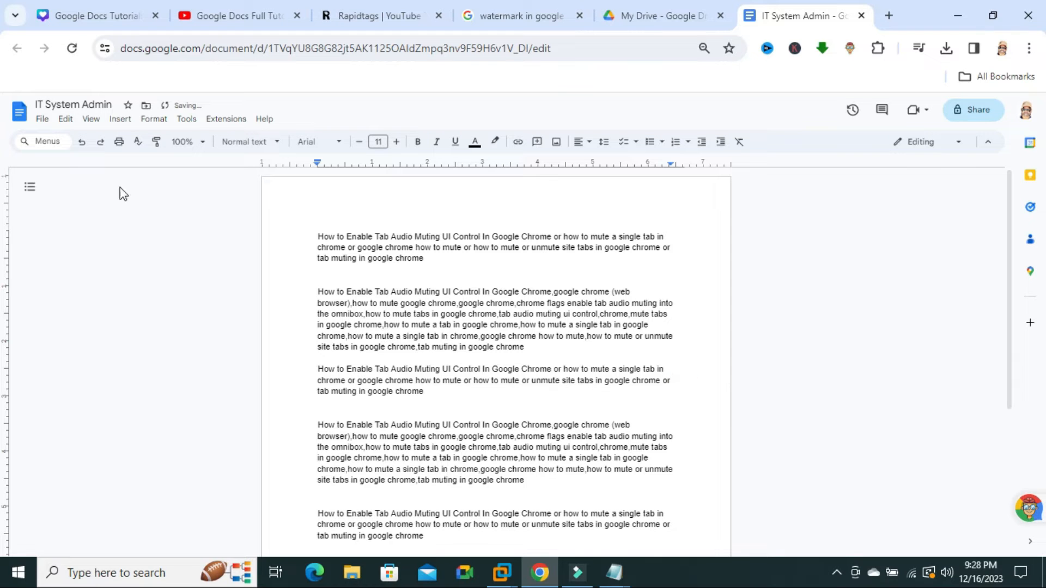
Download the document as PDF and show IT System Admin (1) in Downloads
{"action": "left_click", "coordinate": [41, 118]}
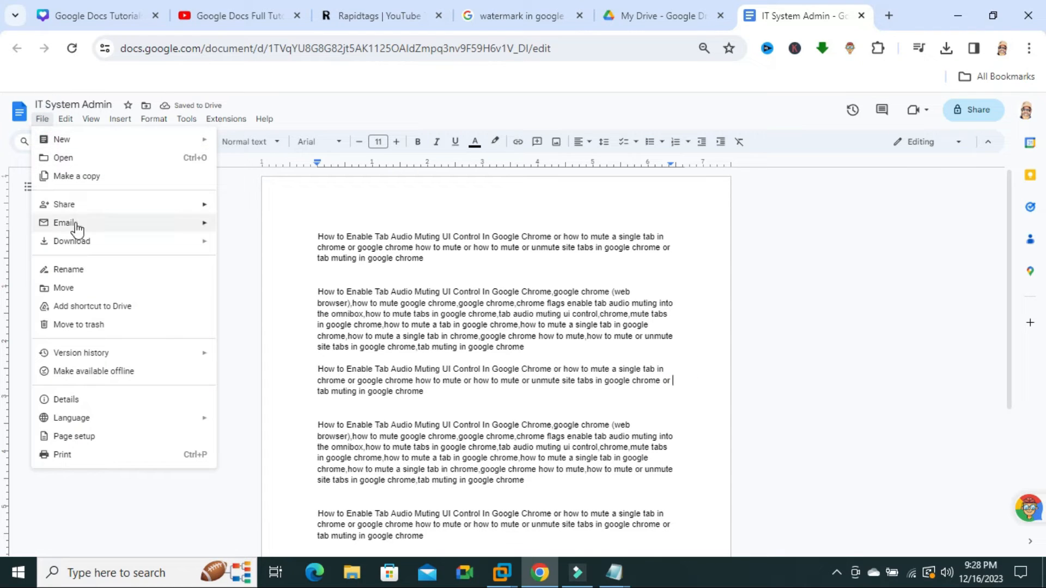
{"action": "left_click", "coordinate": [265, 296]}
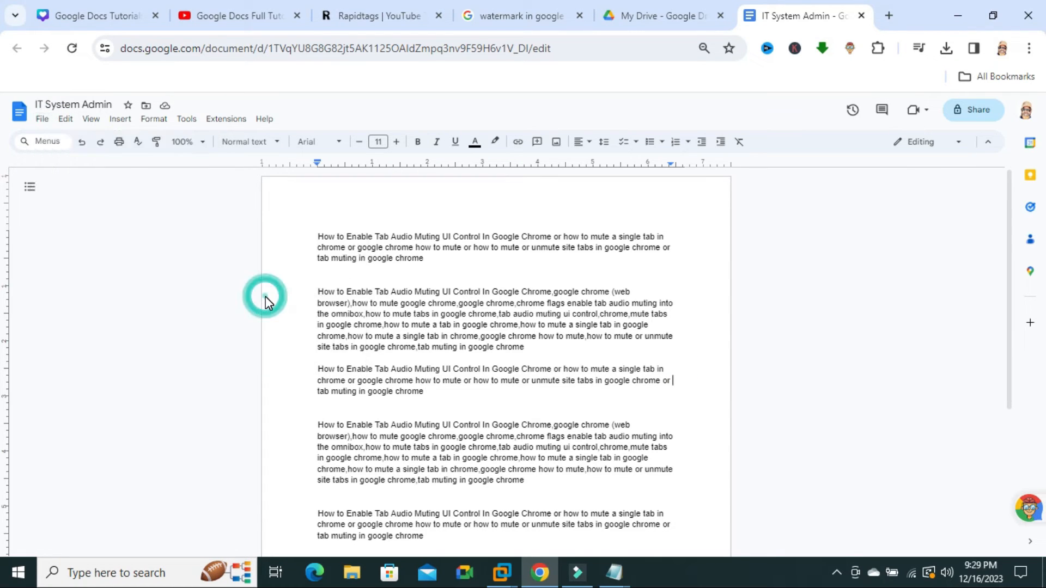
{"action": "left_click", "coordinate": [945, 48]}
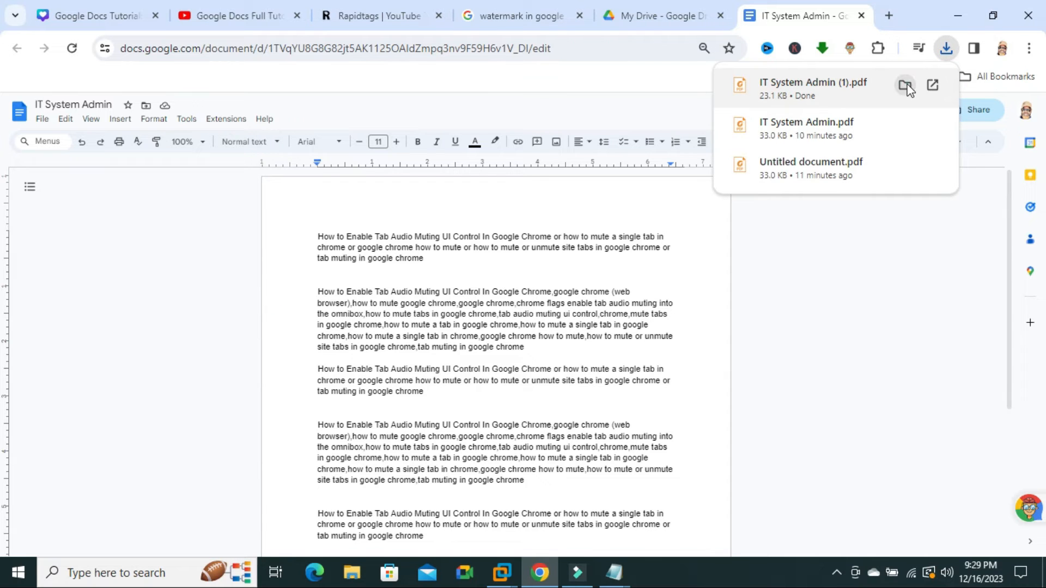
{"action": "left_click", "coordinate": [905, 86]}
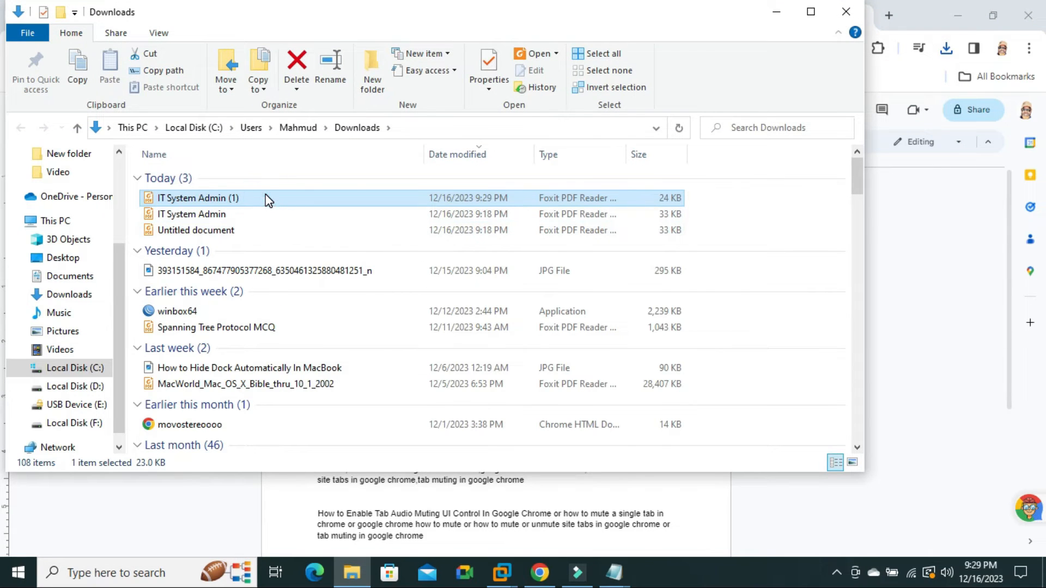
Open IT System Admin (1) and the original PDF in Foxit and switch tabs to compare watermarks
{"action": "double_click", "coordinate": [197, 198]}
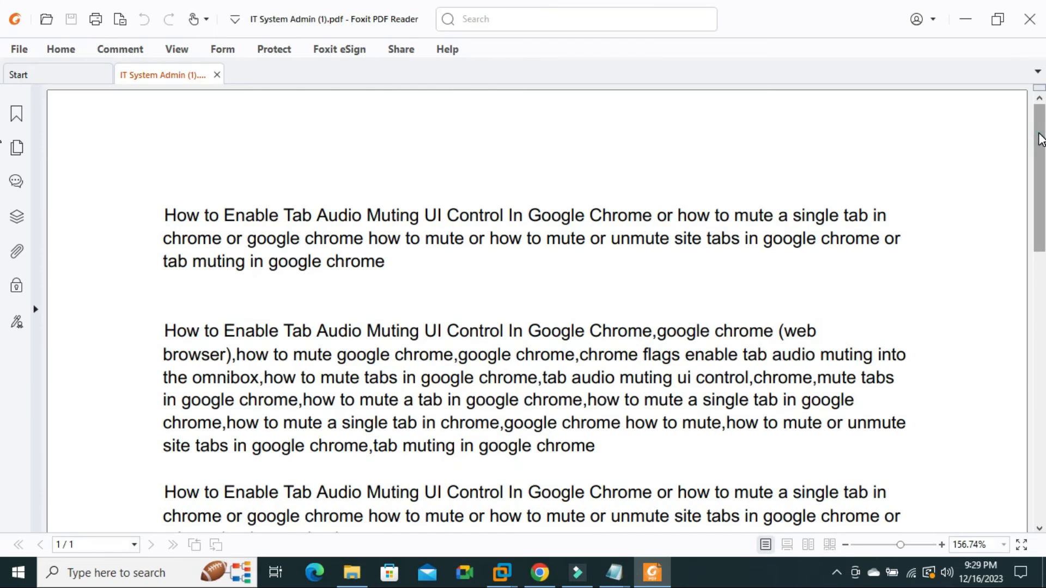
{"action": "scroll", "scroll_direction": "down", "scroll_amount": 3}
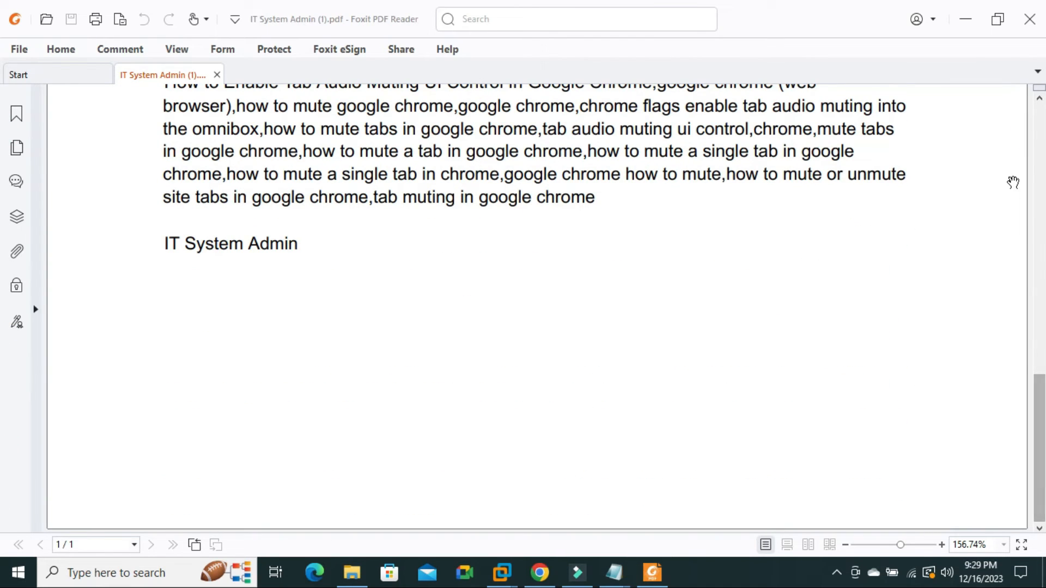
{"action": "left_click", "coordinate": [352, 572]}
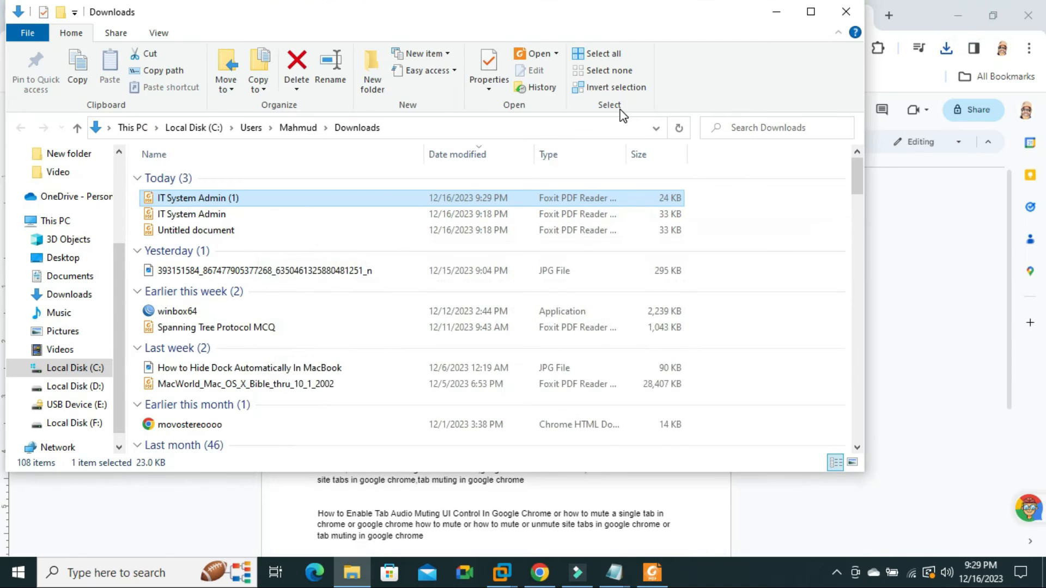
{"action": "left_click", "coordinate": [213, 214]}
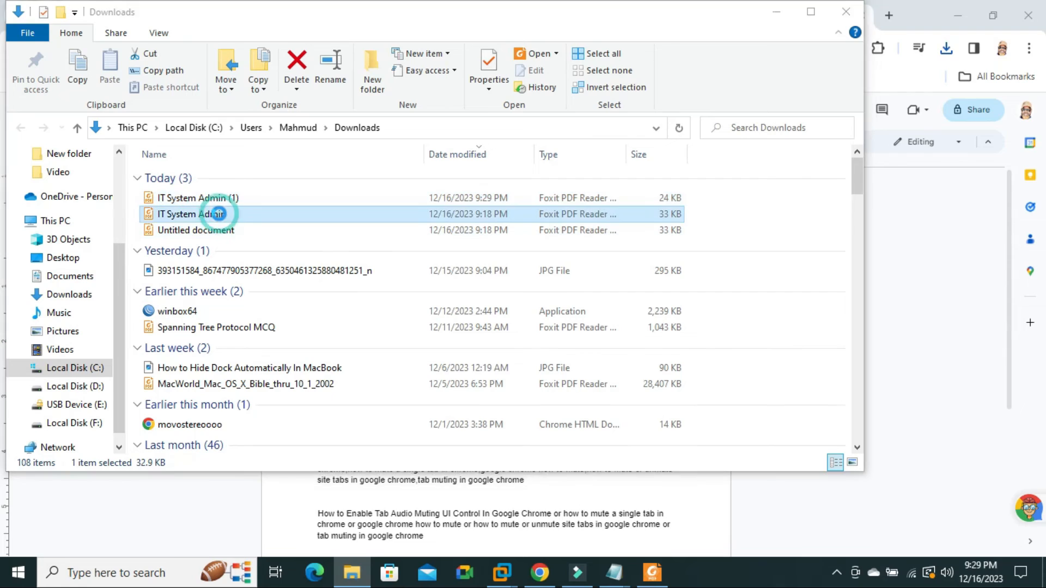
{"action": "double_click", "coordinate": [201, 214]}
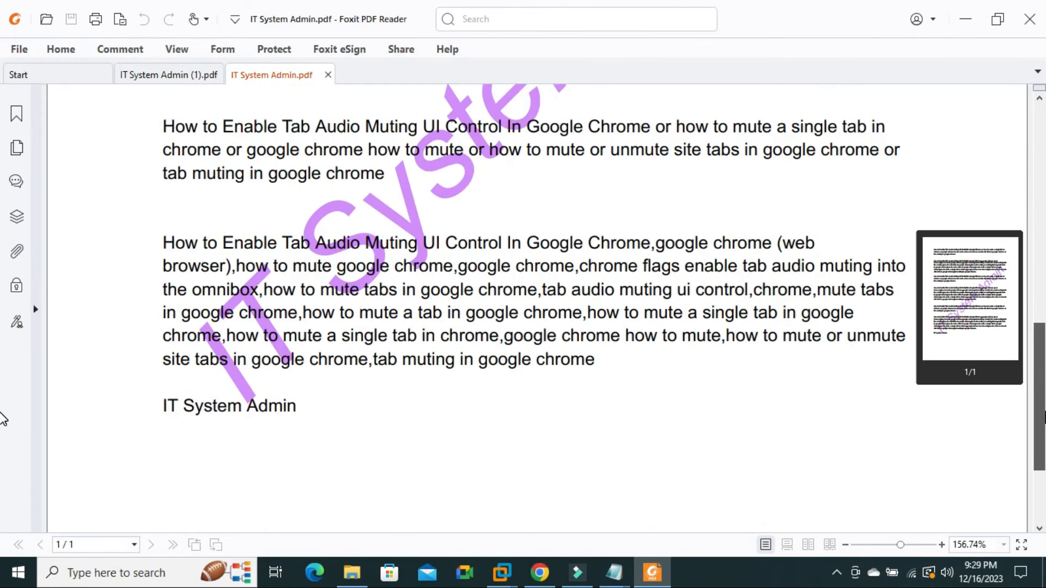
{"action": "scroll", "scroll_direction": "up", "scroll_amount": 3}
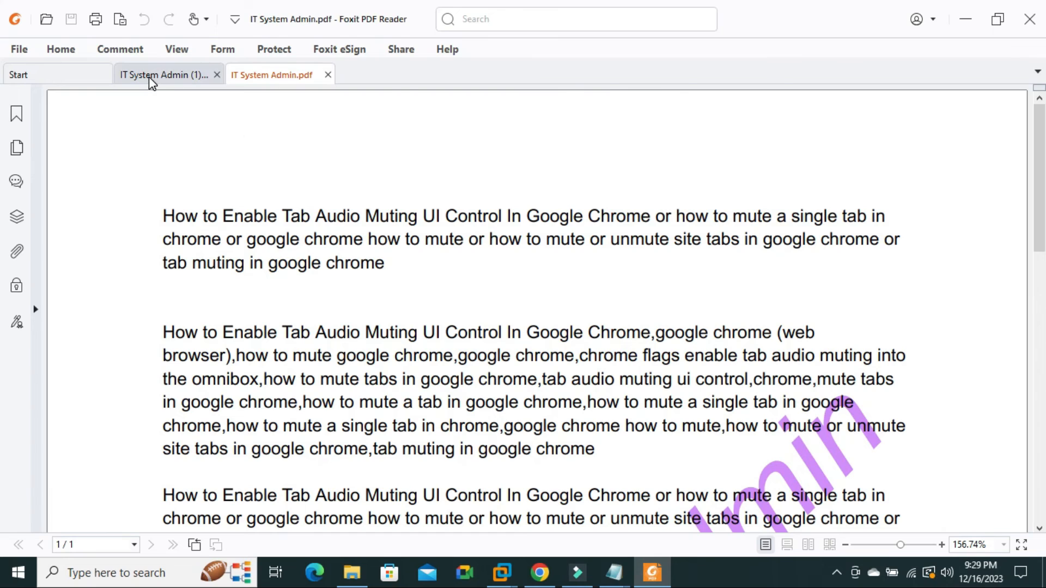
{"action": "left_click", "coordinate": [163, 74]}
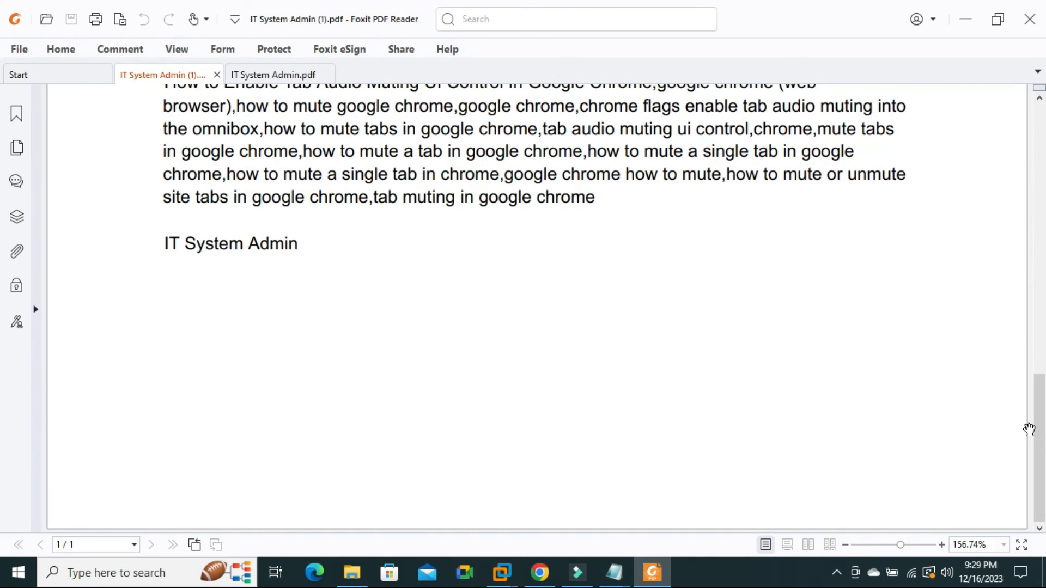
{"action": "scroll", "scroll_direction": "up", "scroll_amount": 3}
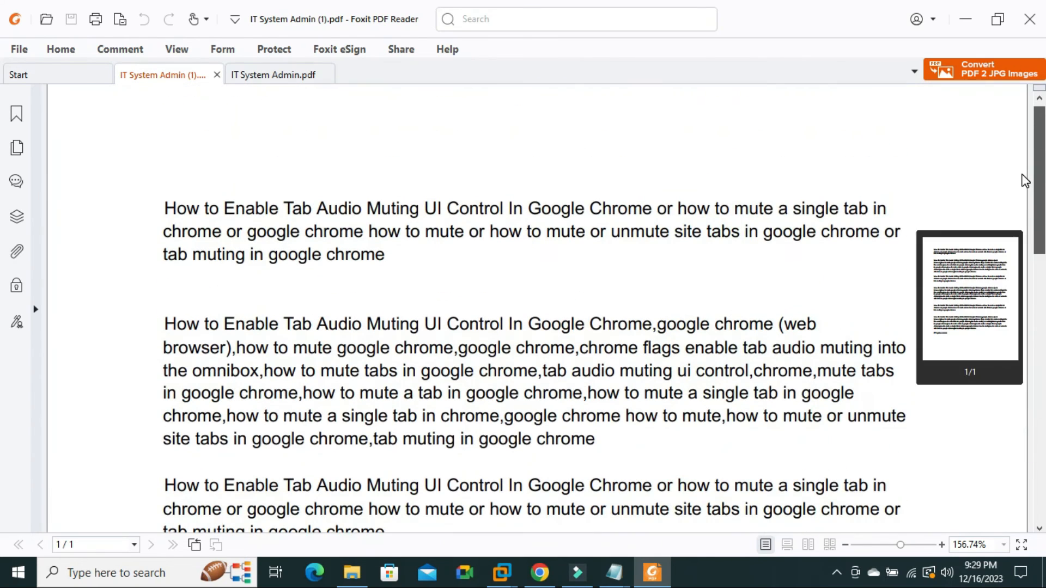